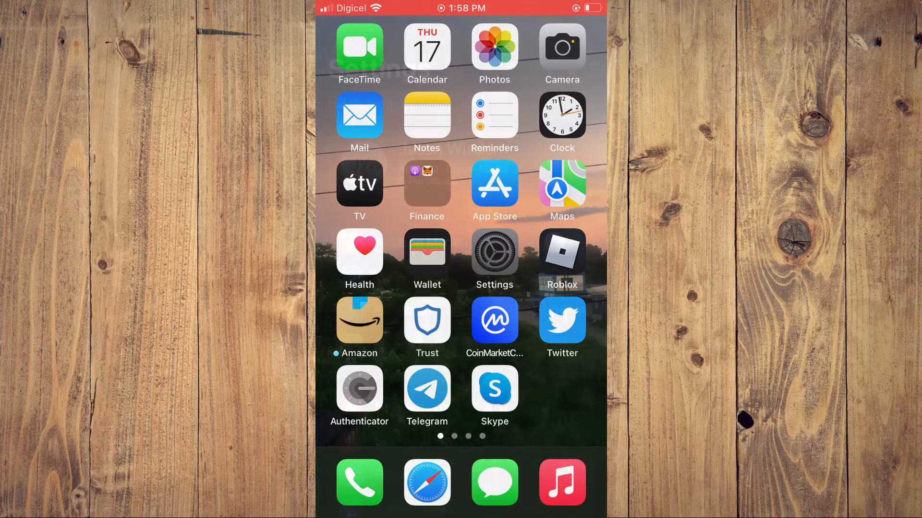
# - Launch Settings and scroll past Privacy to App Store, Wallet, Passwords, Mail and Calendar
pyautogui.click(494, 254)
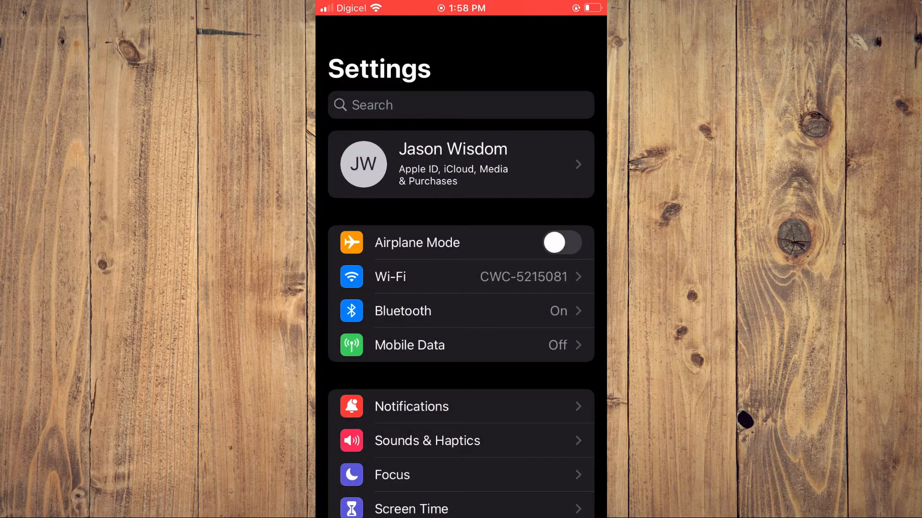
pyautogui.scroll(-3)
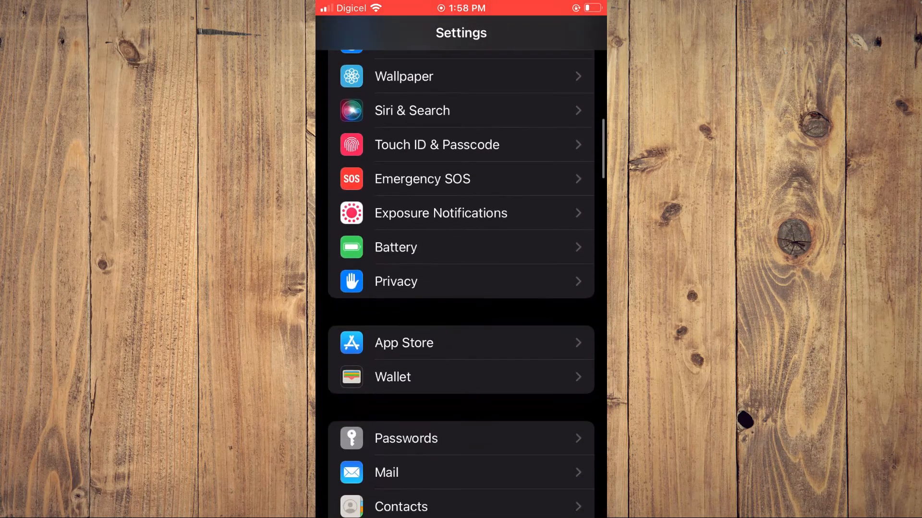
pyautogui.scroll(-3)
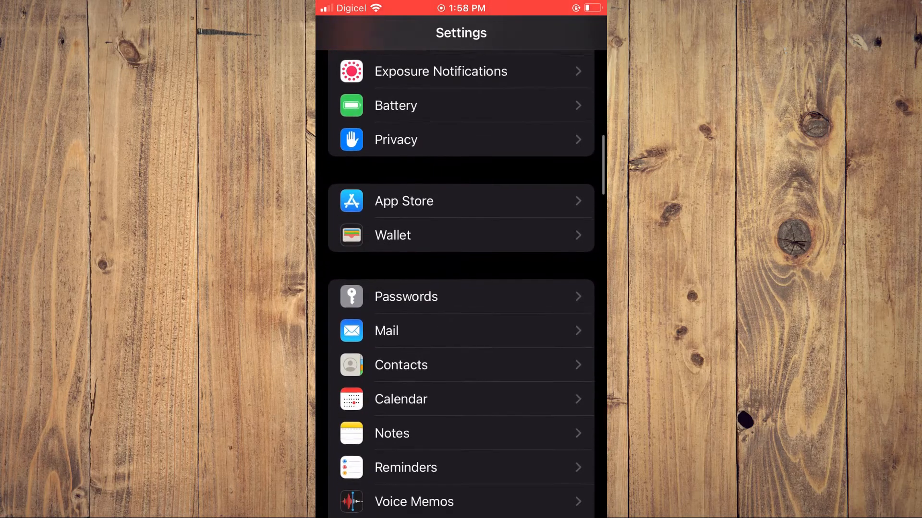